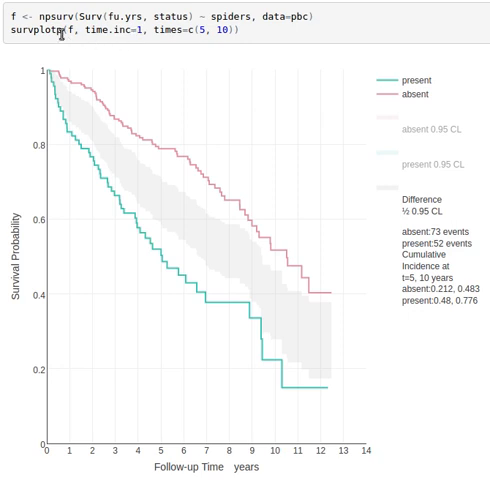
{"action": "mouse_move", "coordinate": [62, 47]}
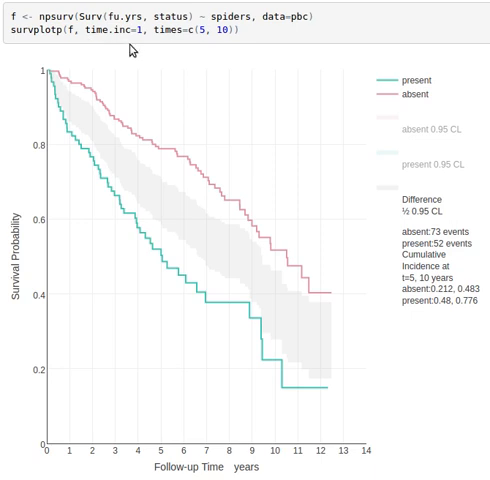
{"action": "mouse_move", "coordinate": [145, 46]}
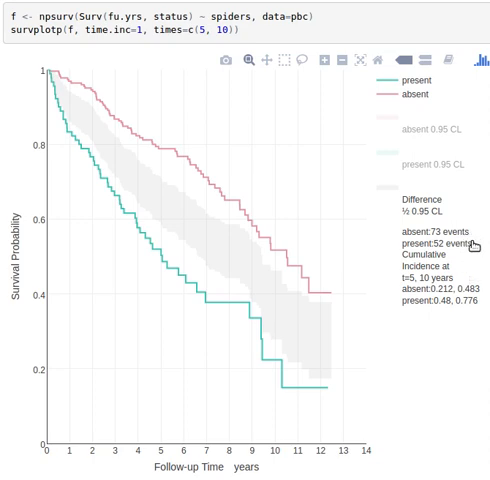
{"action": "mouse_move", "coordinate": [445, 357]}
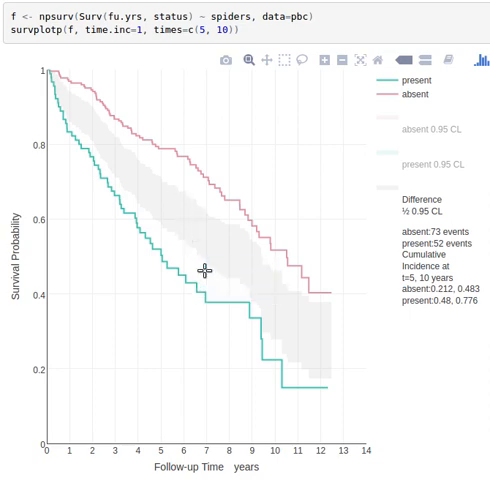
{"action": "mouse_move", "coordinate": [418, 144]}
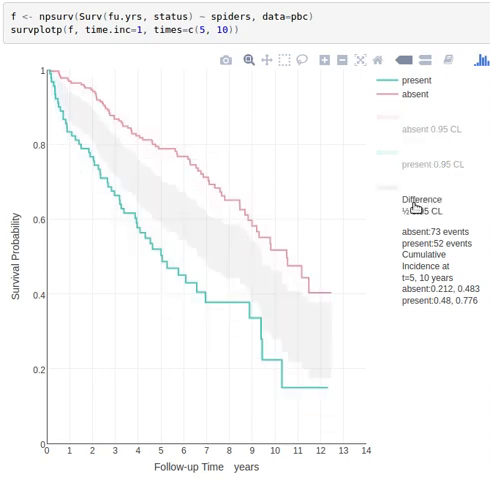
{"action": "mouse_move", "coordinate": [211, 217]}
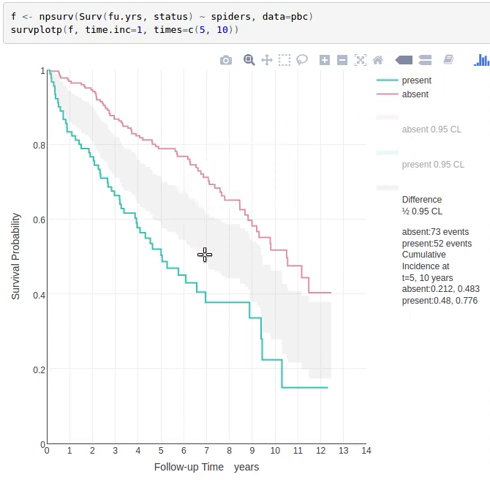
{"action": "mouse_move", "coordinate": [213, 308]}
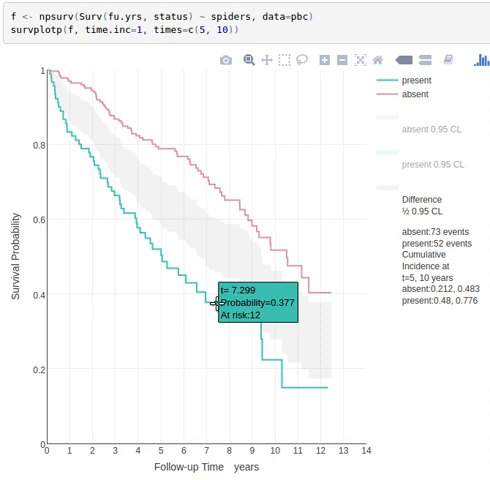
{"action": "mouse_move", "coordinate": [48, 78]}
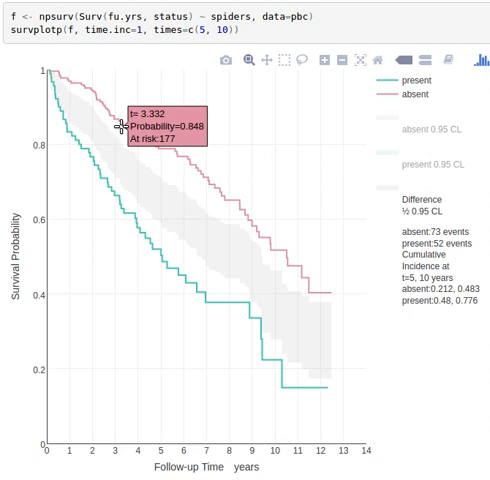
{"action": "mouse_move", "coordinate": [122, 131]}
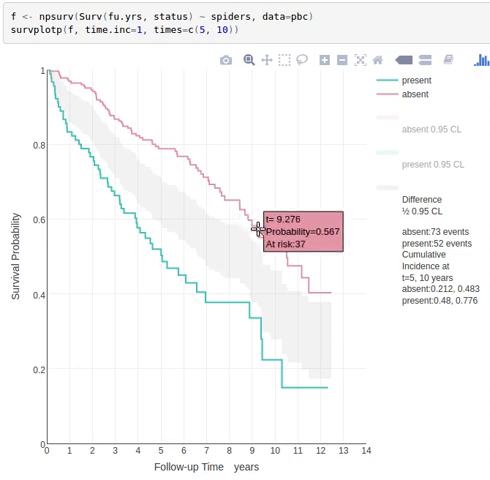
{"action": "mouse_move", "coordinate": [258, 243]}
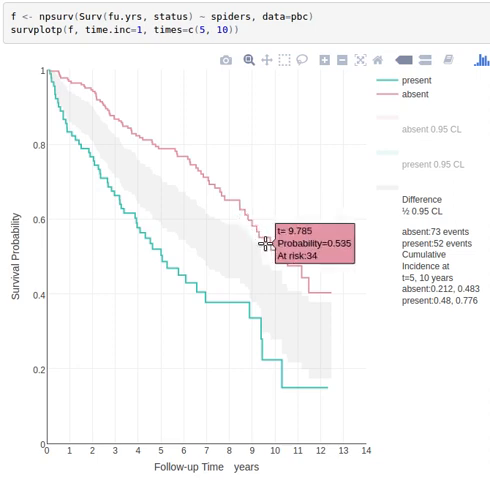